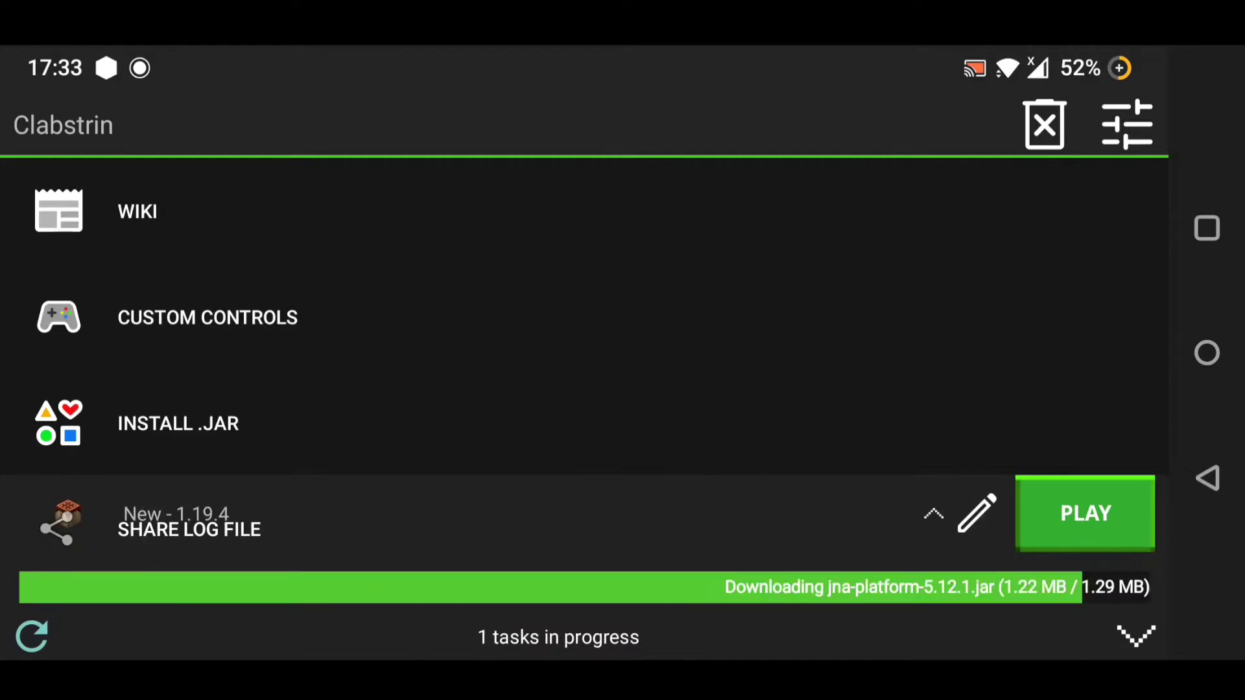
Step: Run the OptiFine HD Ultra I4 installer jar for Minecraft 1.19.4 via INSTALL .JAR
{"action": "left_click", "coordinate": [1085, 513]}
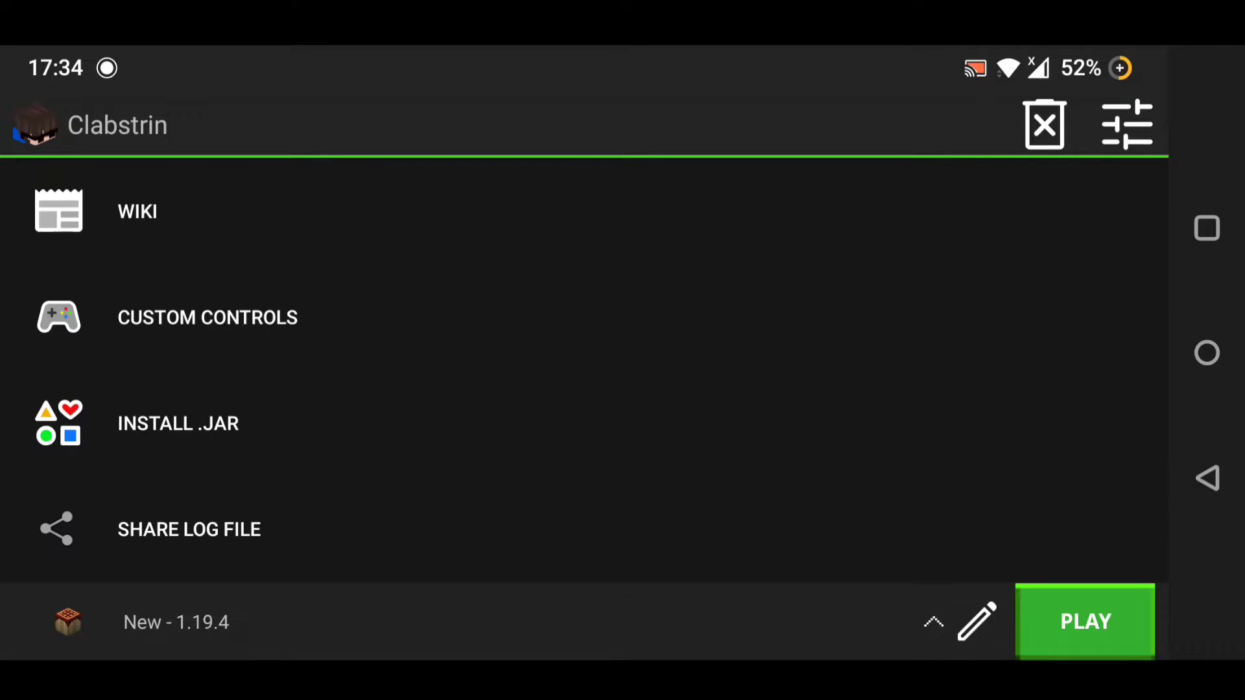
{"action": "left_click", "coordinate": [178, 423]}
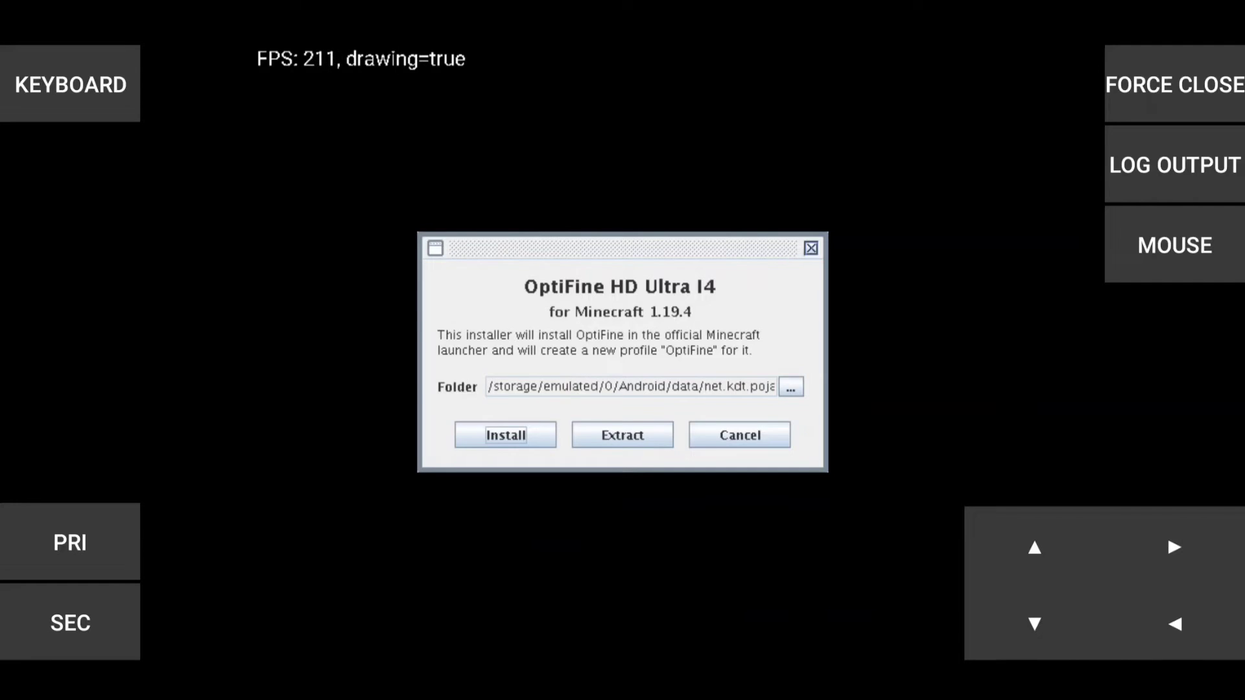
Step: Install OptiFine to create the 1.19.4-OptiFine_HD_U_I4 profile, then open launcher settings
{"action": "left_click", "coordinate": [505, 435]}
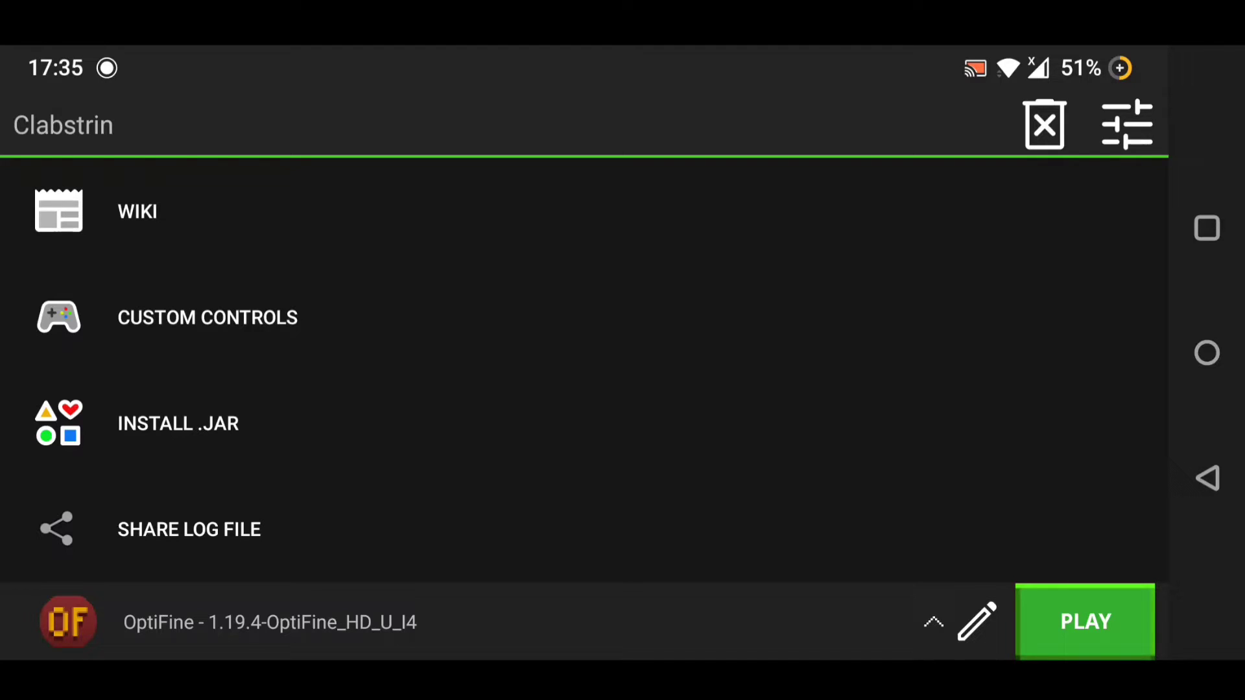
{"action": "left_click", "coordinate": [1125, 124]}
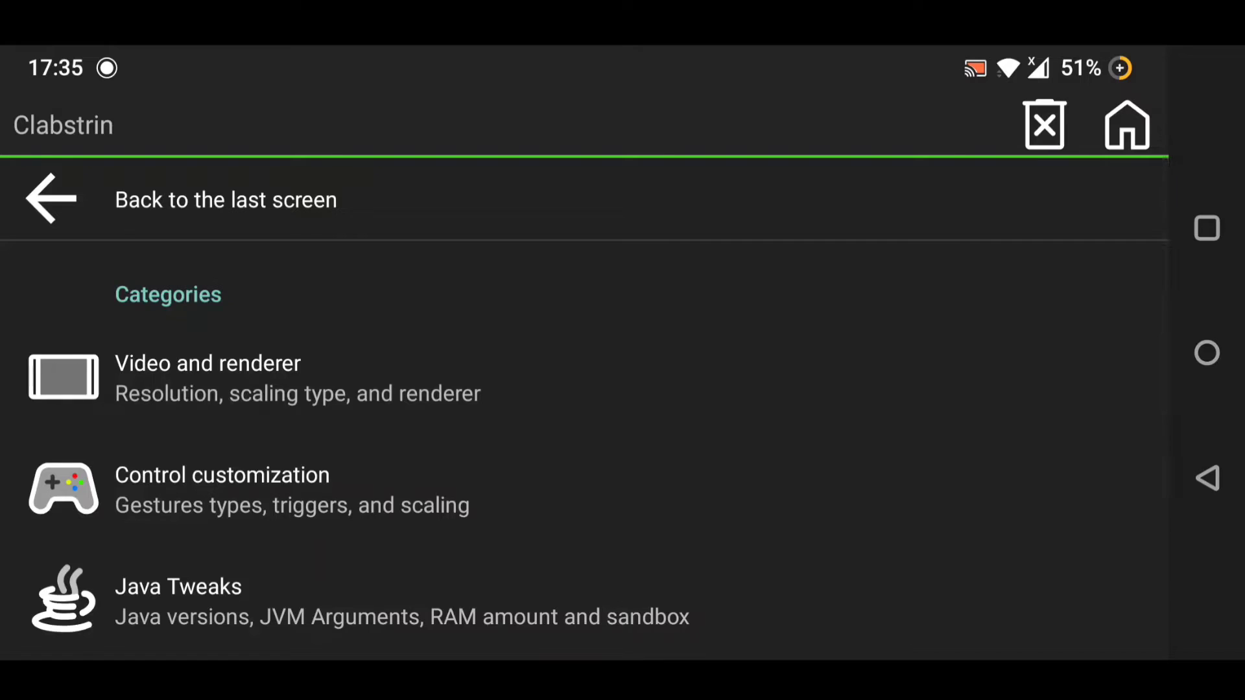
Step: Browse a settings category, then return home with the OptiFine 1.19.4 profile selected
{"action": "left_click", "coordinate": [208, 377]}
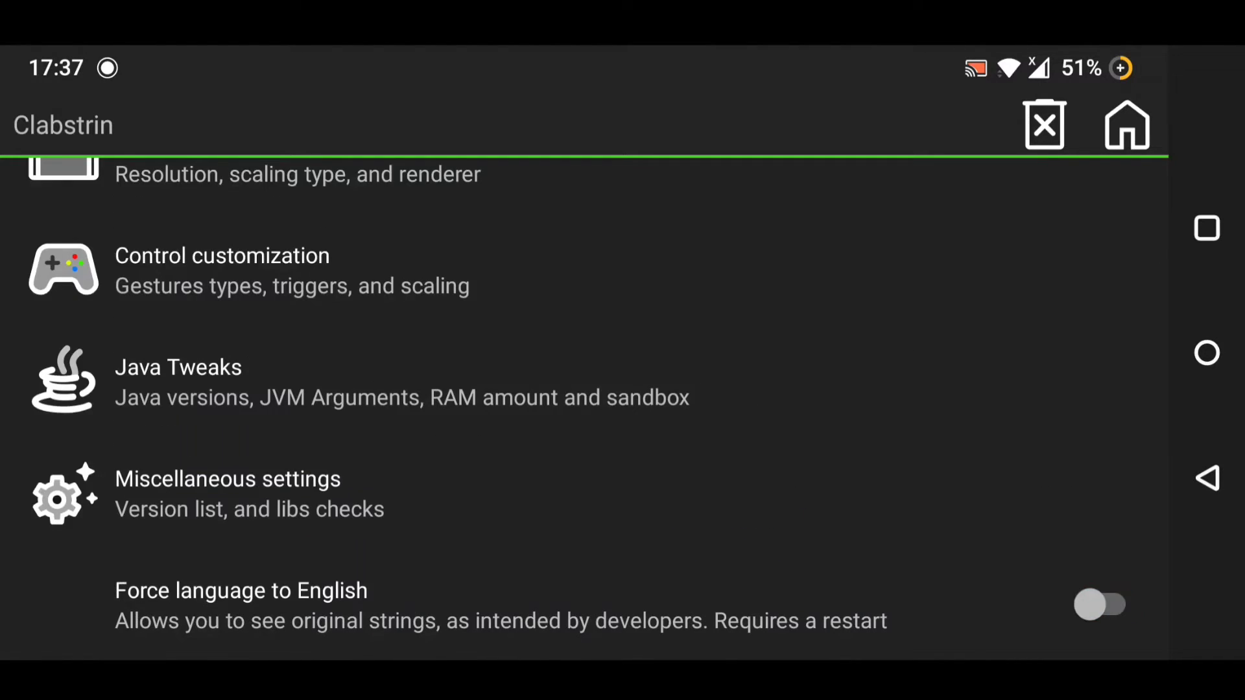
{"action": "left_click", "coordinate": [1125, 124]}
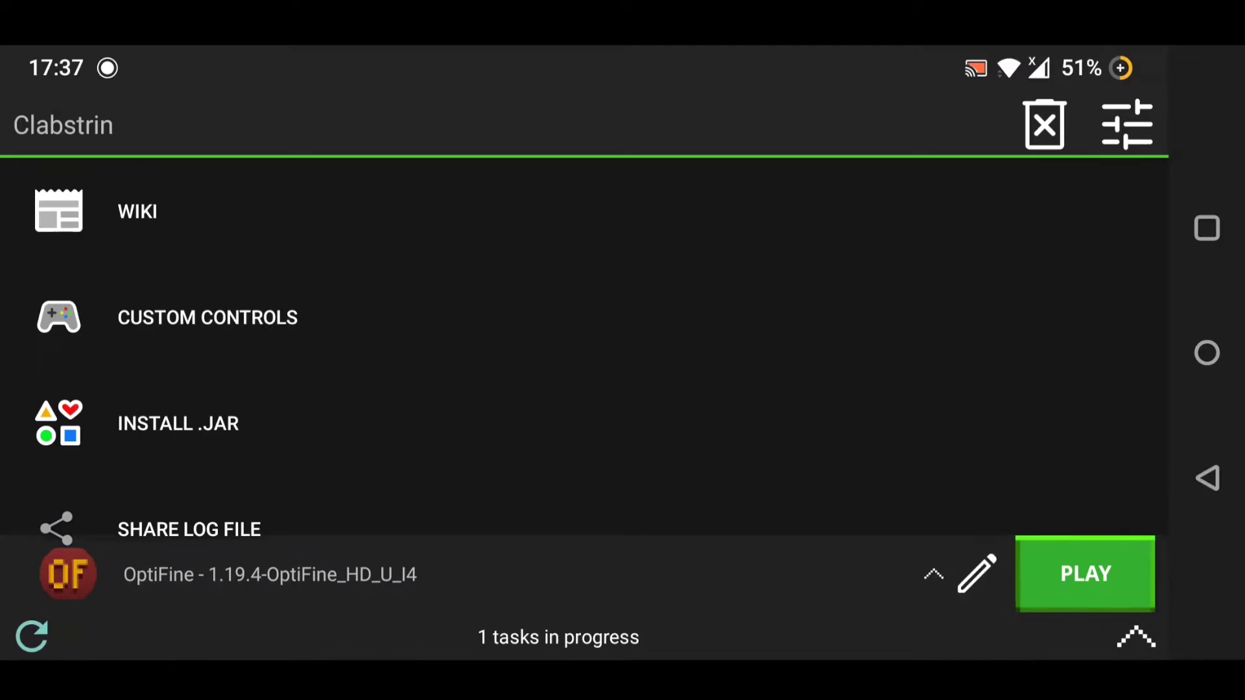
Step: Launch Minecraft with the OptiFine profile and open Options, then Video Settings
{"action": "left_click", "coordinate": [1086, 574]}
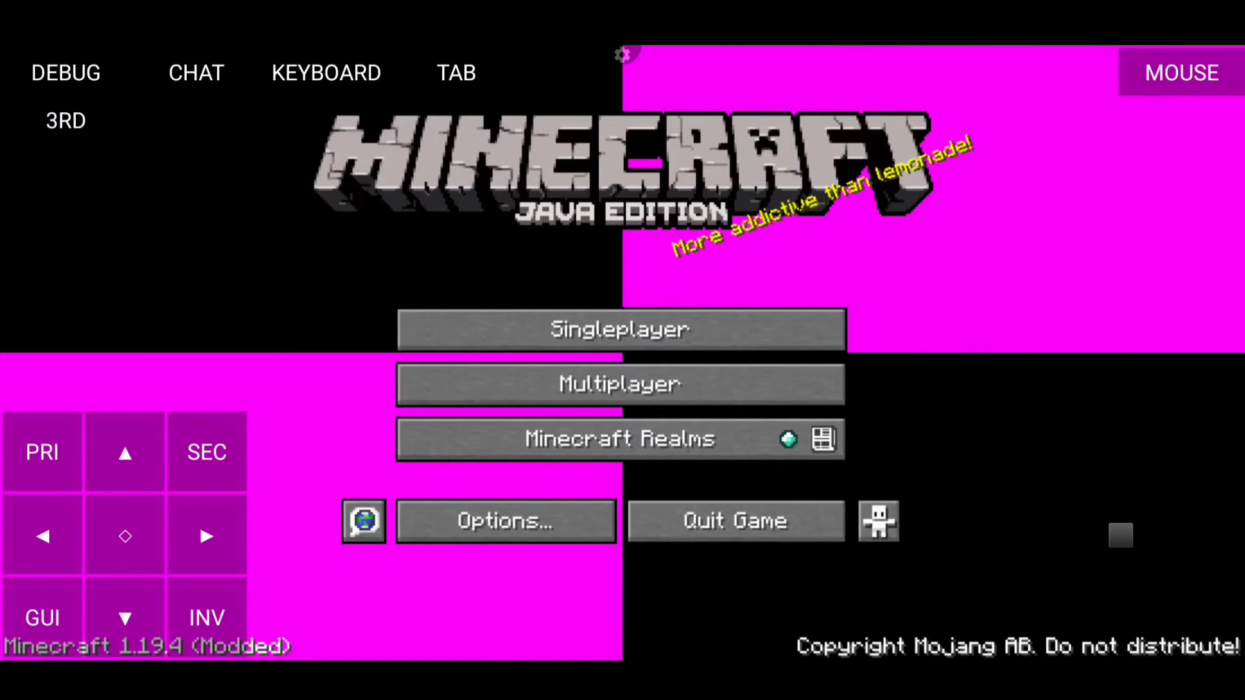
{"action": "left_click", "coordinate": [506, 521]}
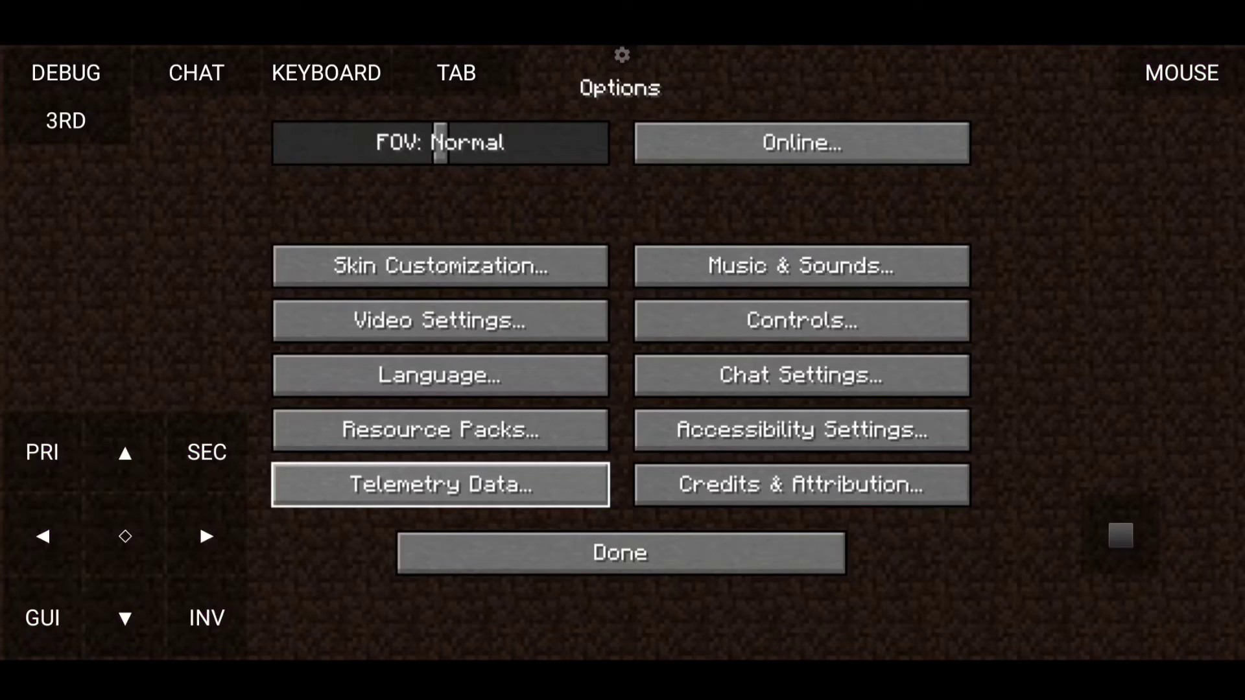
{"action": "left_click", "coordinate": [439, 320]}
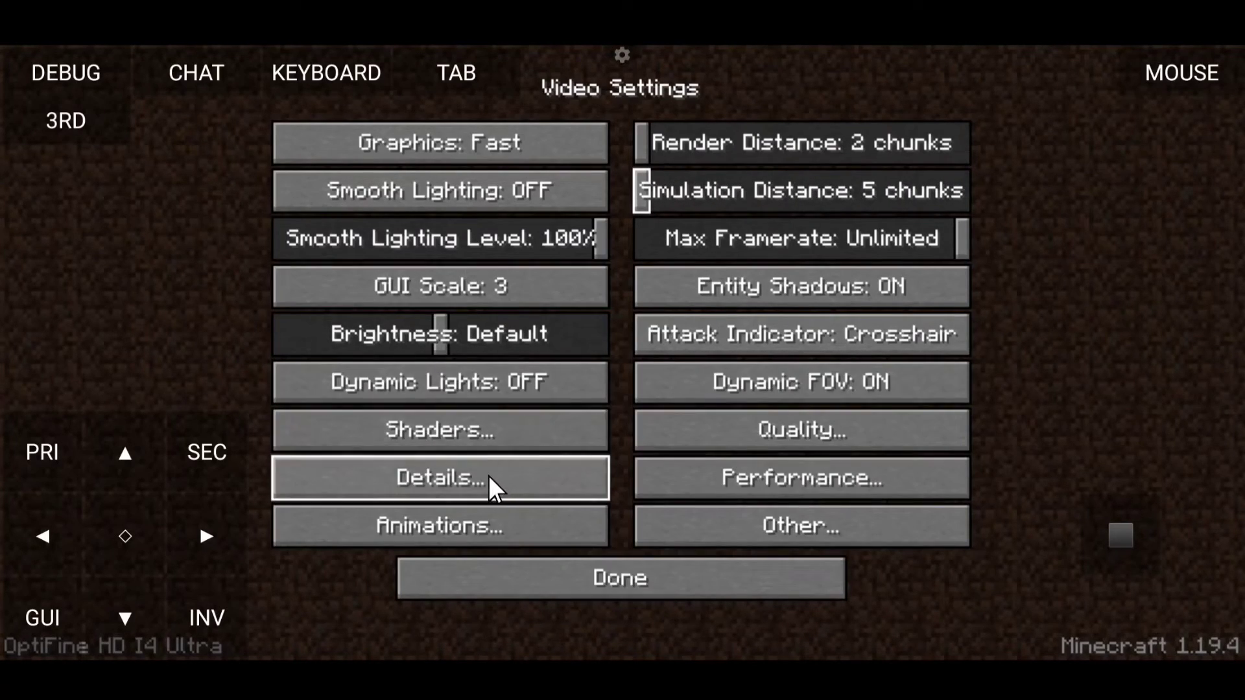
{"action": "left_click", "coordinate": [440, 478]}
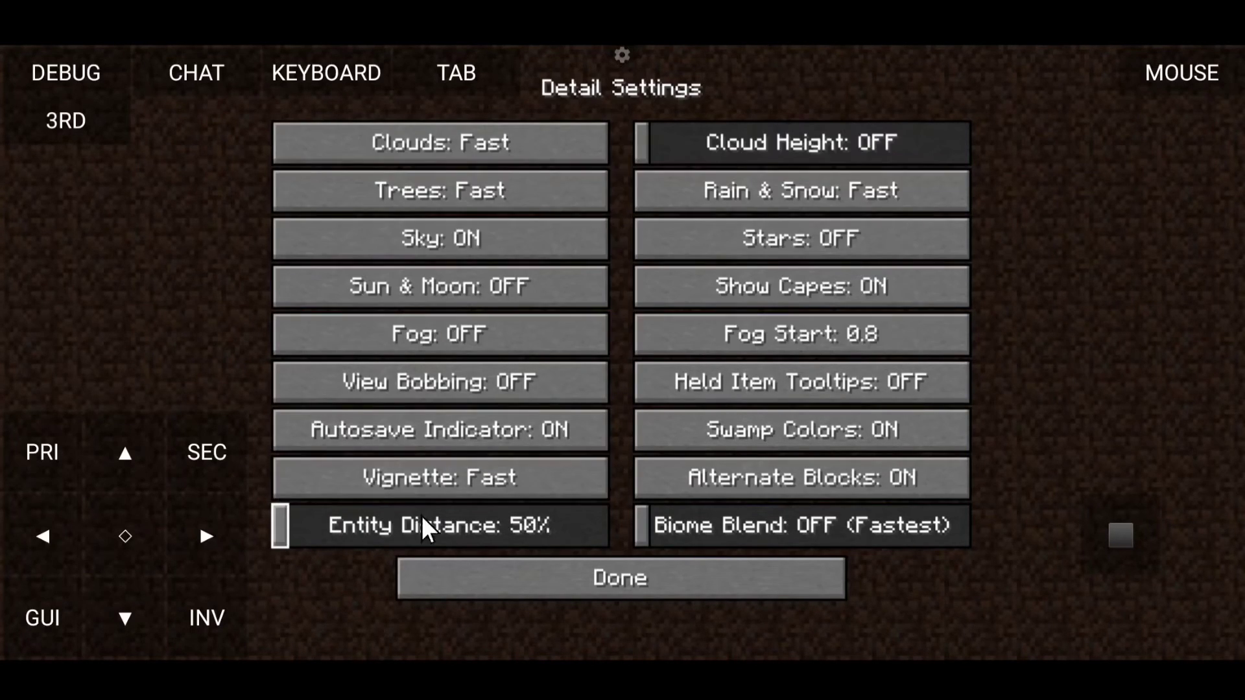
{"action": "left_click", "coordinate": [619, 577]}
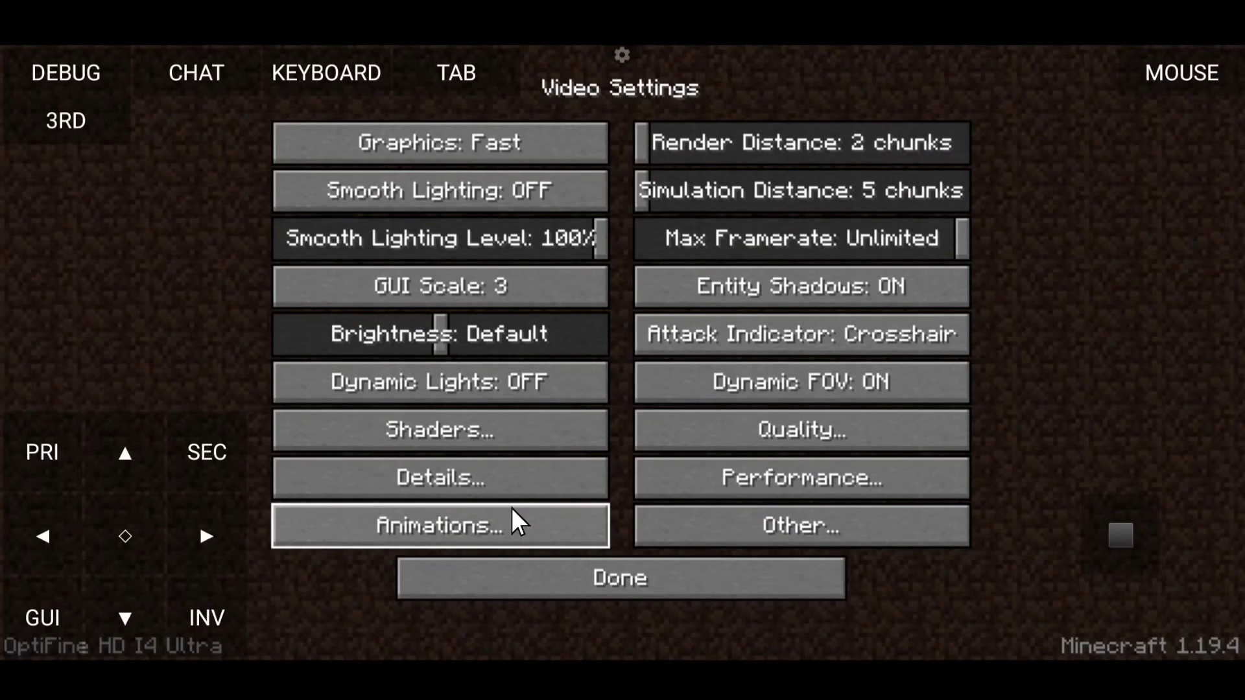
Step: View OptiFine's Animation and Performance settings pages, returning to Video Settings each time
{"action": "left_click", "coordinate": [439, 525]}
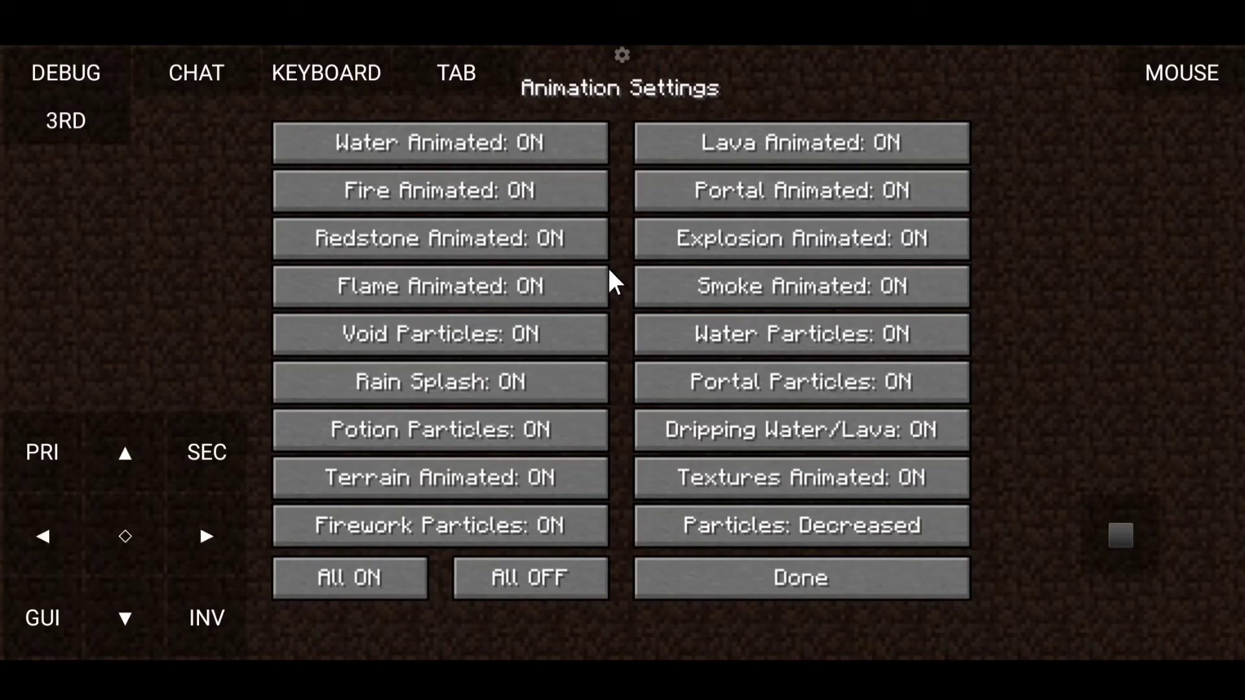
{"action": "left_click", "coordinate": [530, 577]}
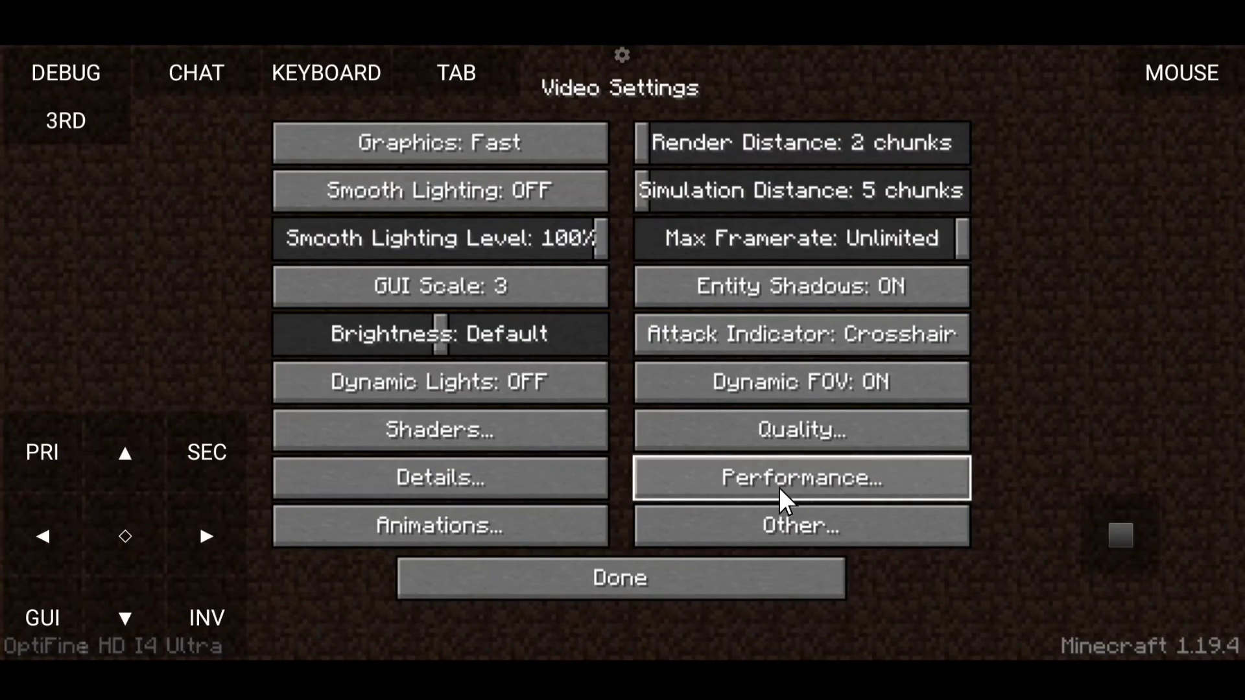
{"action": "left_click", "coordinate": [800, 478]}
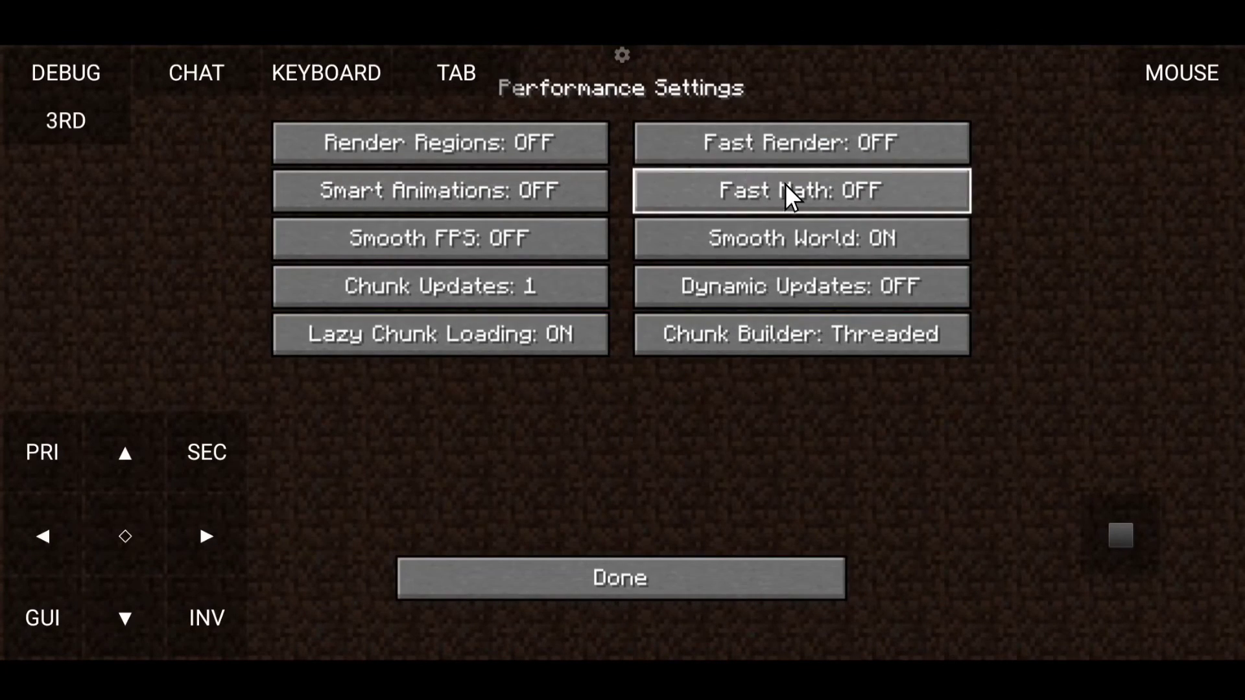
{"action": "left_click", "coordinate": [622, 577]}
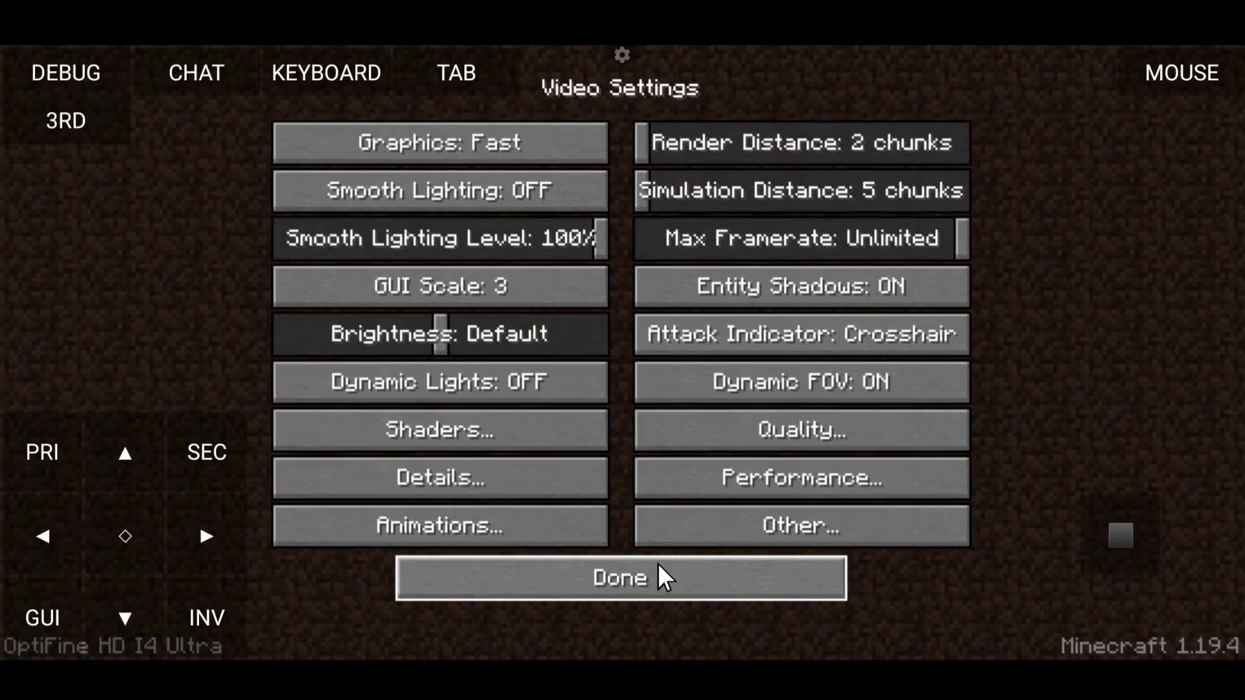
Step: Leave Video Settings for the title screen and start a new Singleplayer world
{"action": "left_click", "coordinate": [801, 430]}
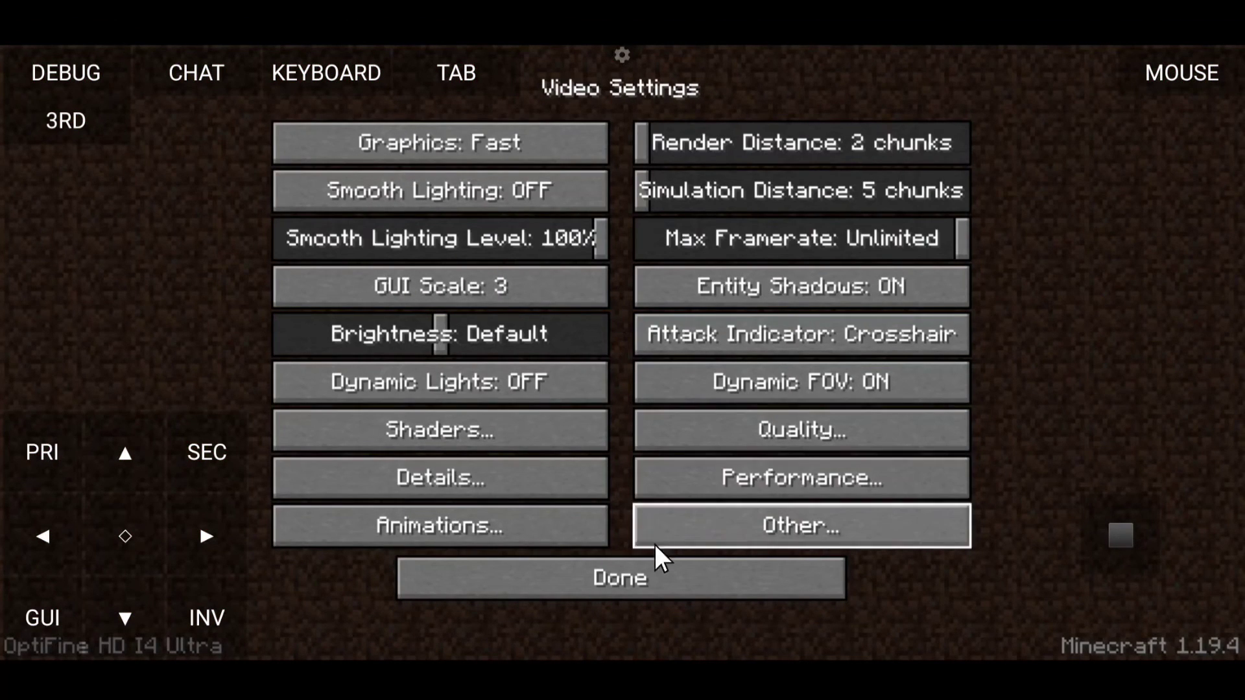
{"action": "left_click", "coordinate": [619, 578]}
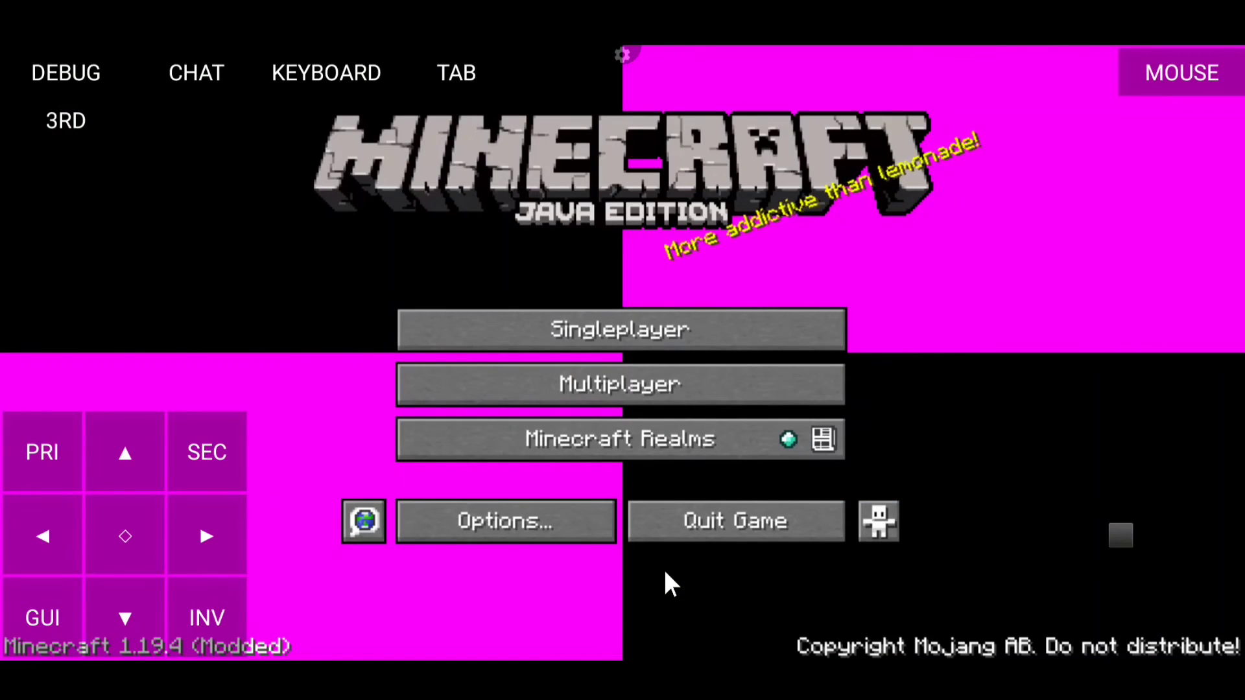
{"action": "left_click", "coordinate": [619, 329]}
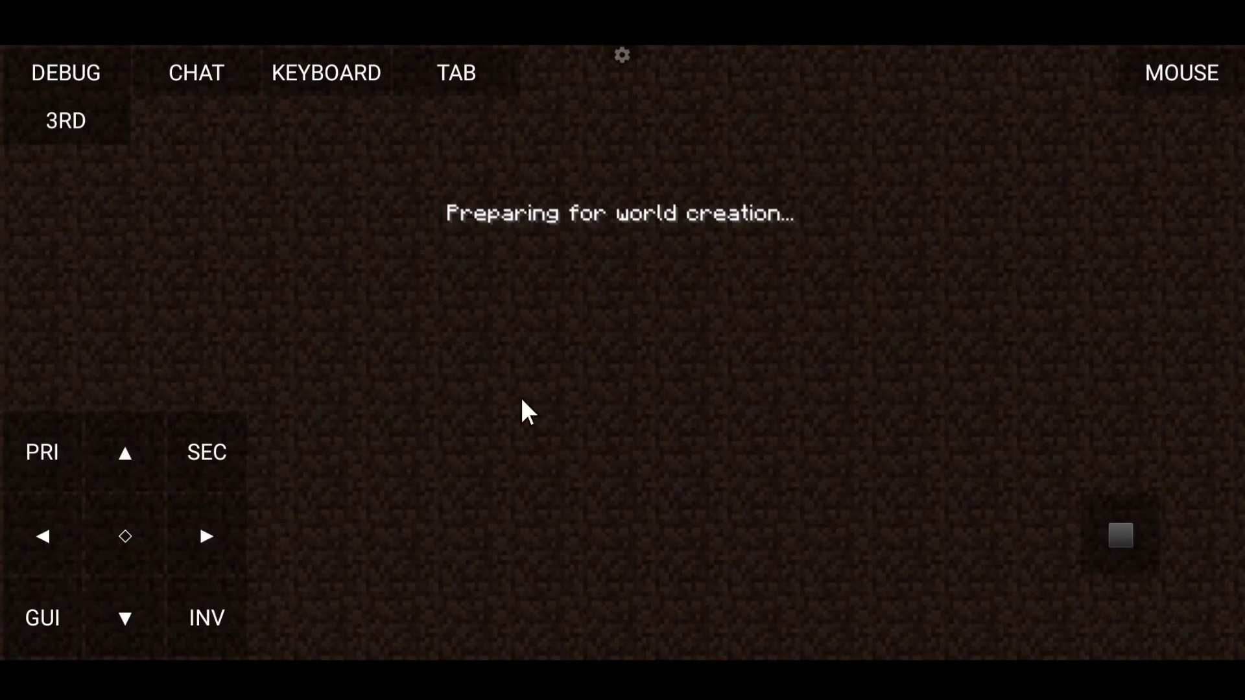